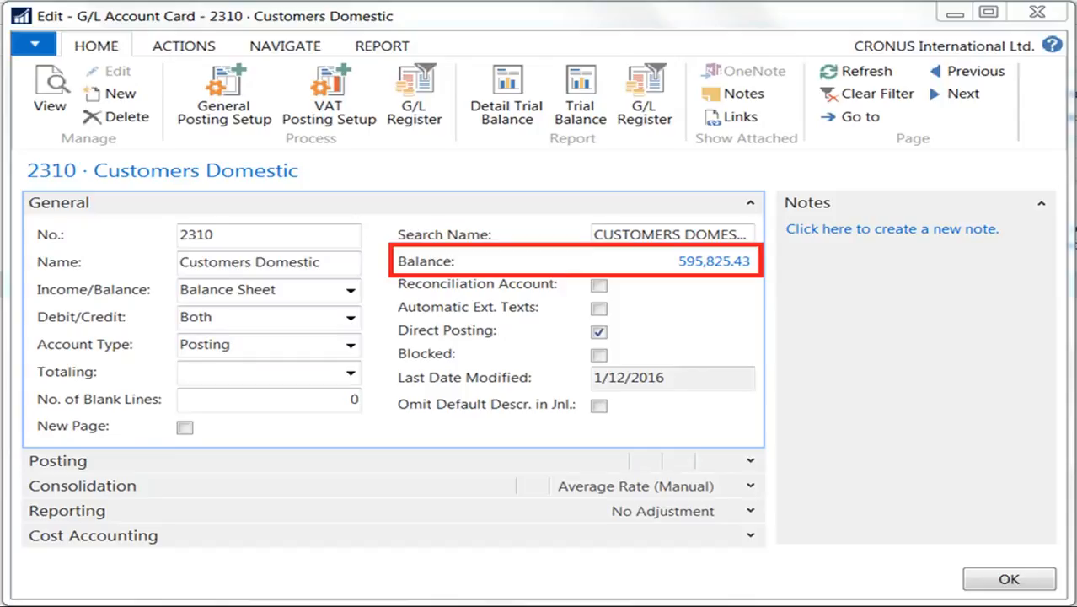
# - Show the General Ledger Entries for account 2310 Customers Domestic via Navigate > Ledger Entries
pyautogui.click(713, 260)
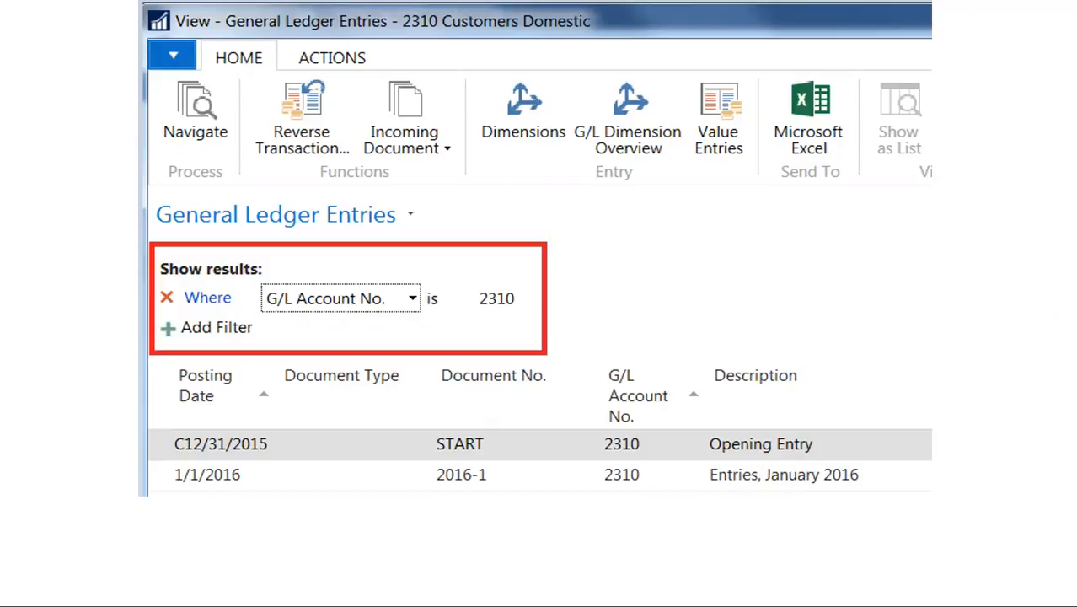
pyautogui.click(216, 327)
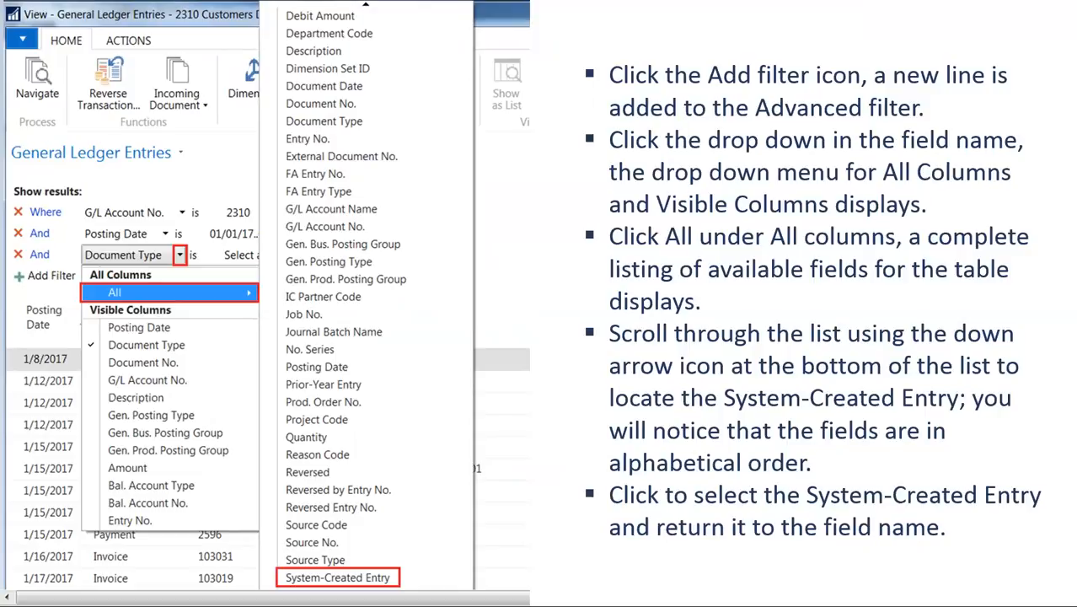
# - Choose System-Created Entry as the field for the third filter line
pyautogui.click(337, 577)
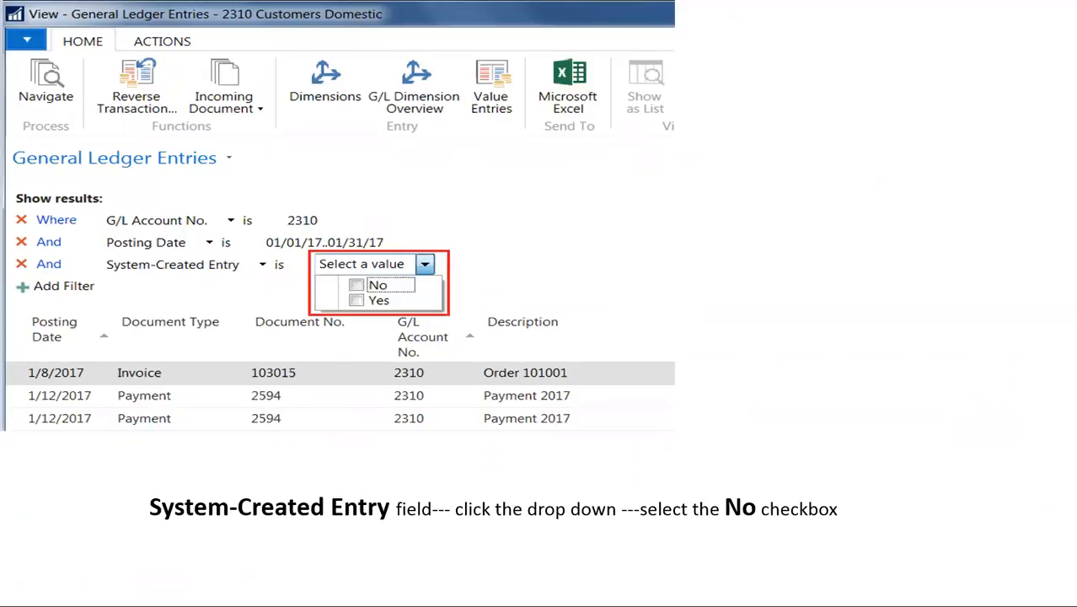
# - Set the System-Created Entry filter to No, leaving three manual January 2017 entries
pyautogui.click(356, 285)
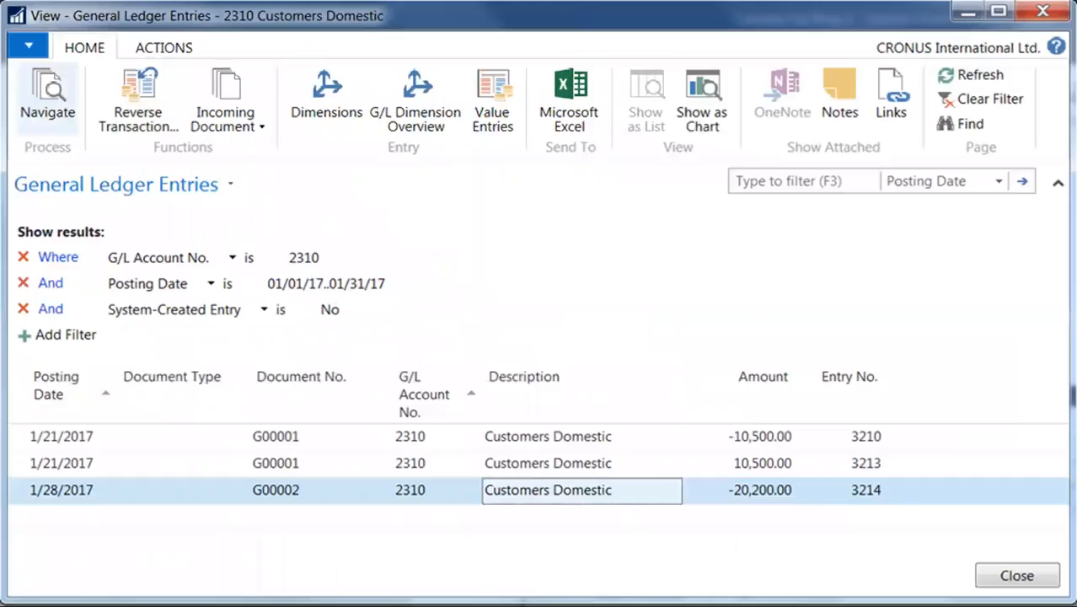